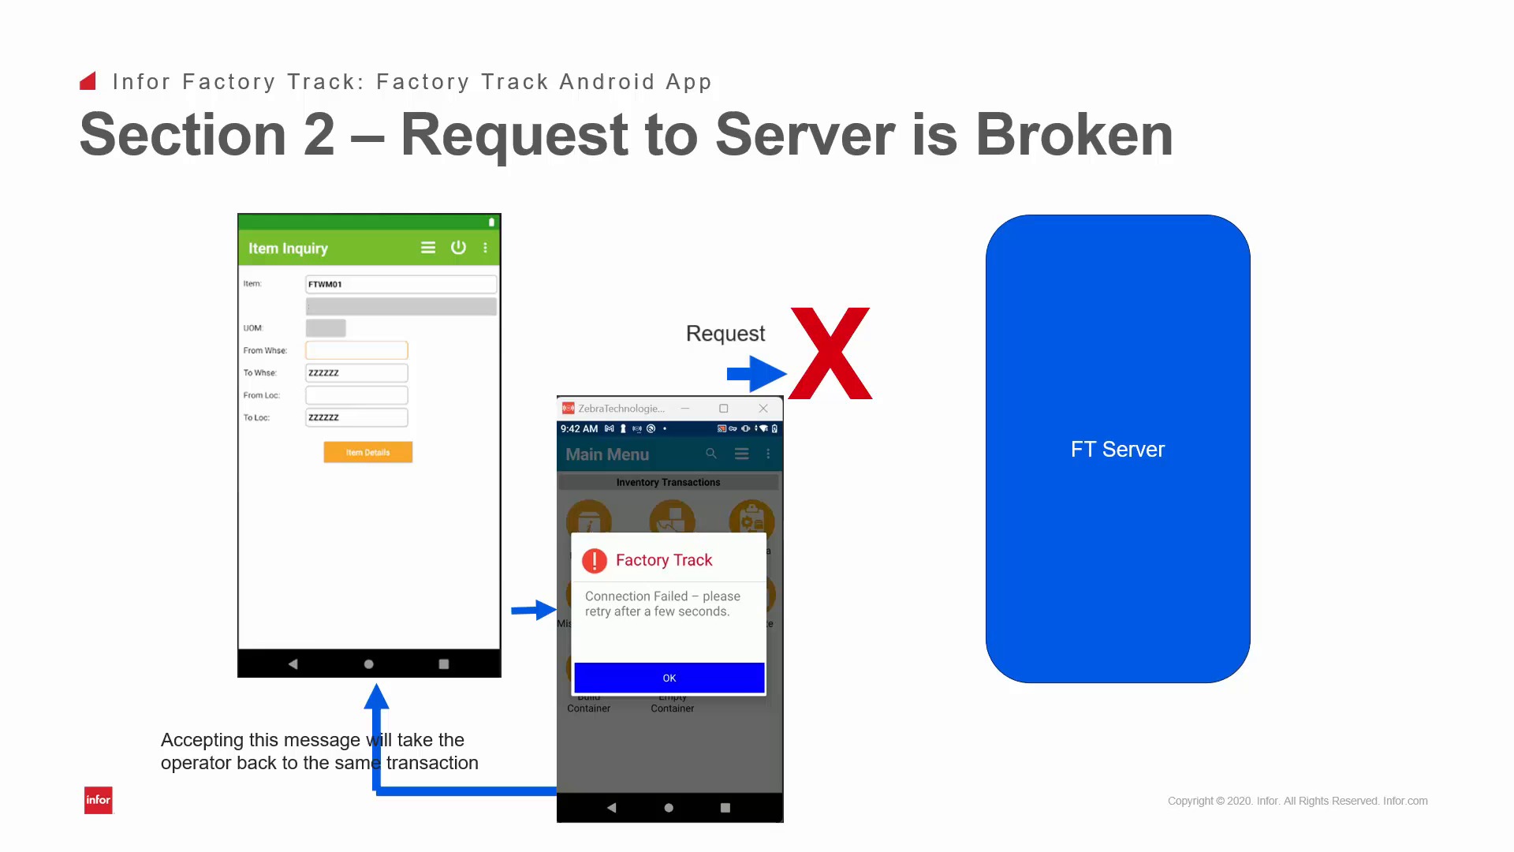
Step: Advance the slideshow to the Section 3 slide on broken server responses
key("Right")
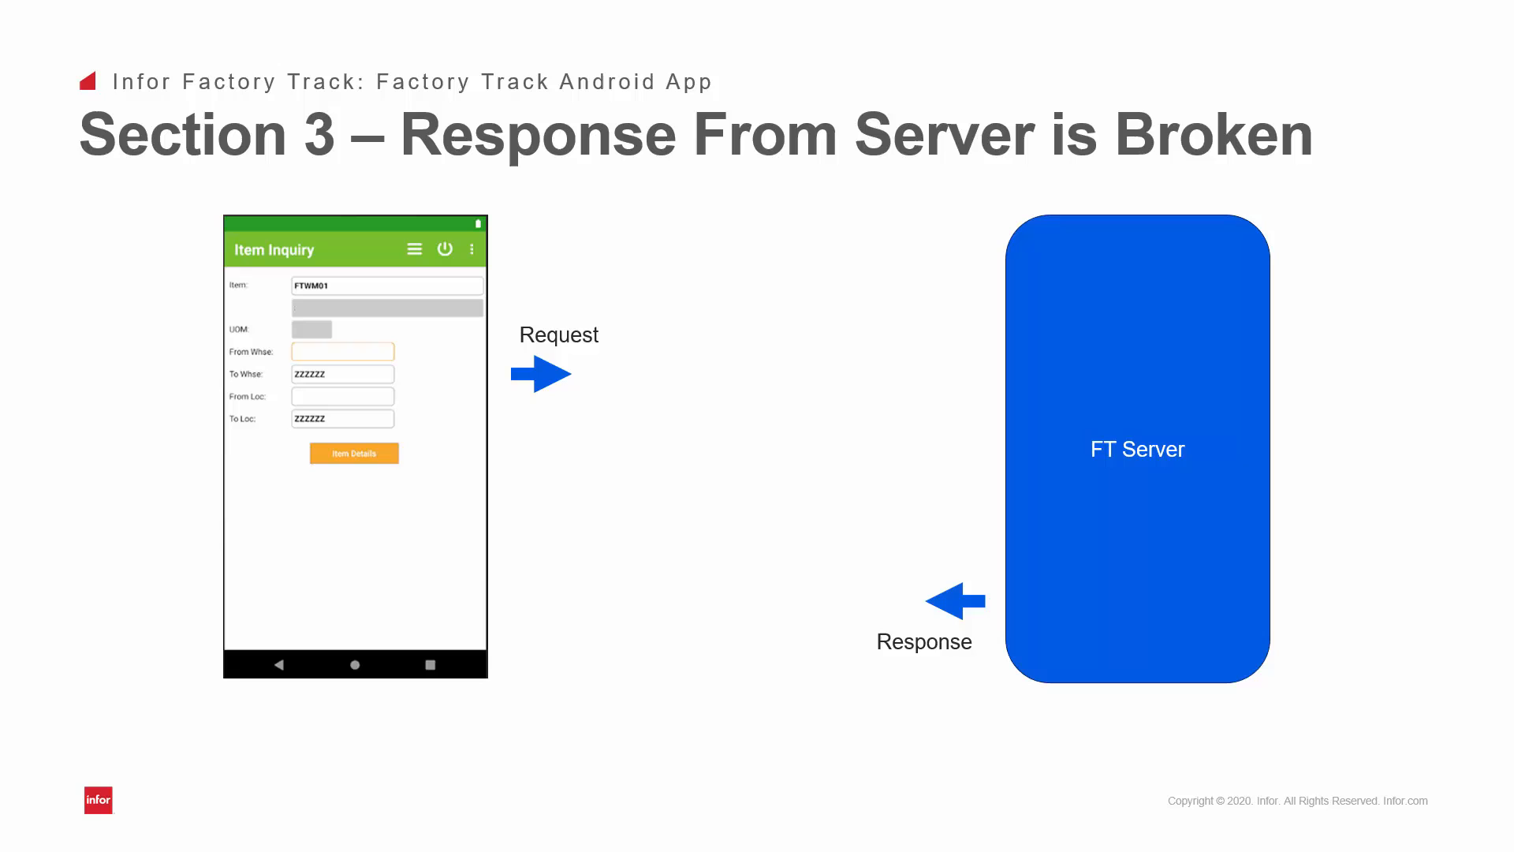